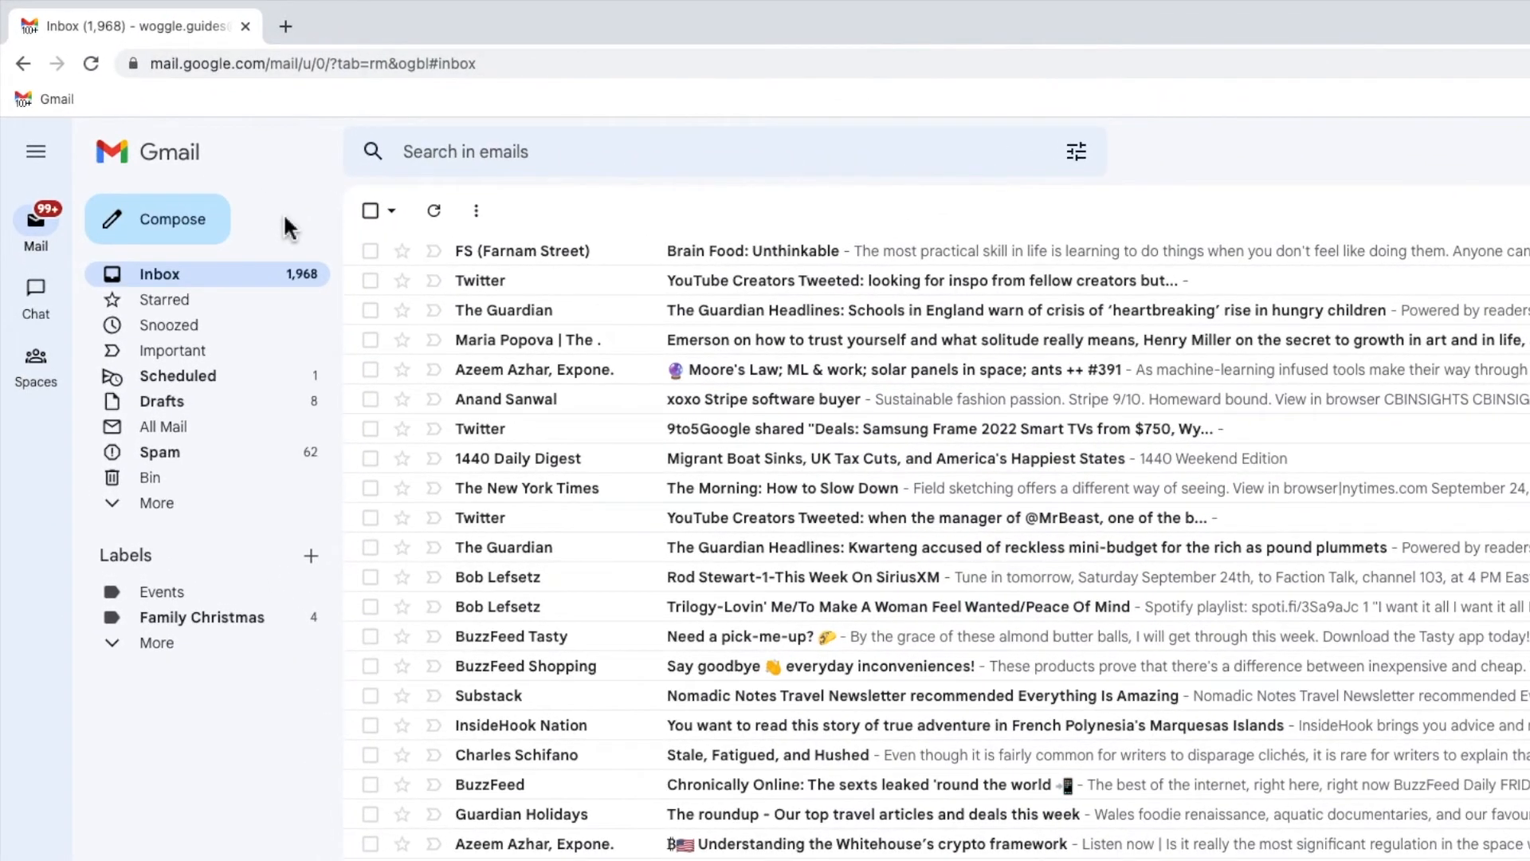
mouse_move(623, 182)
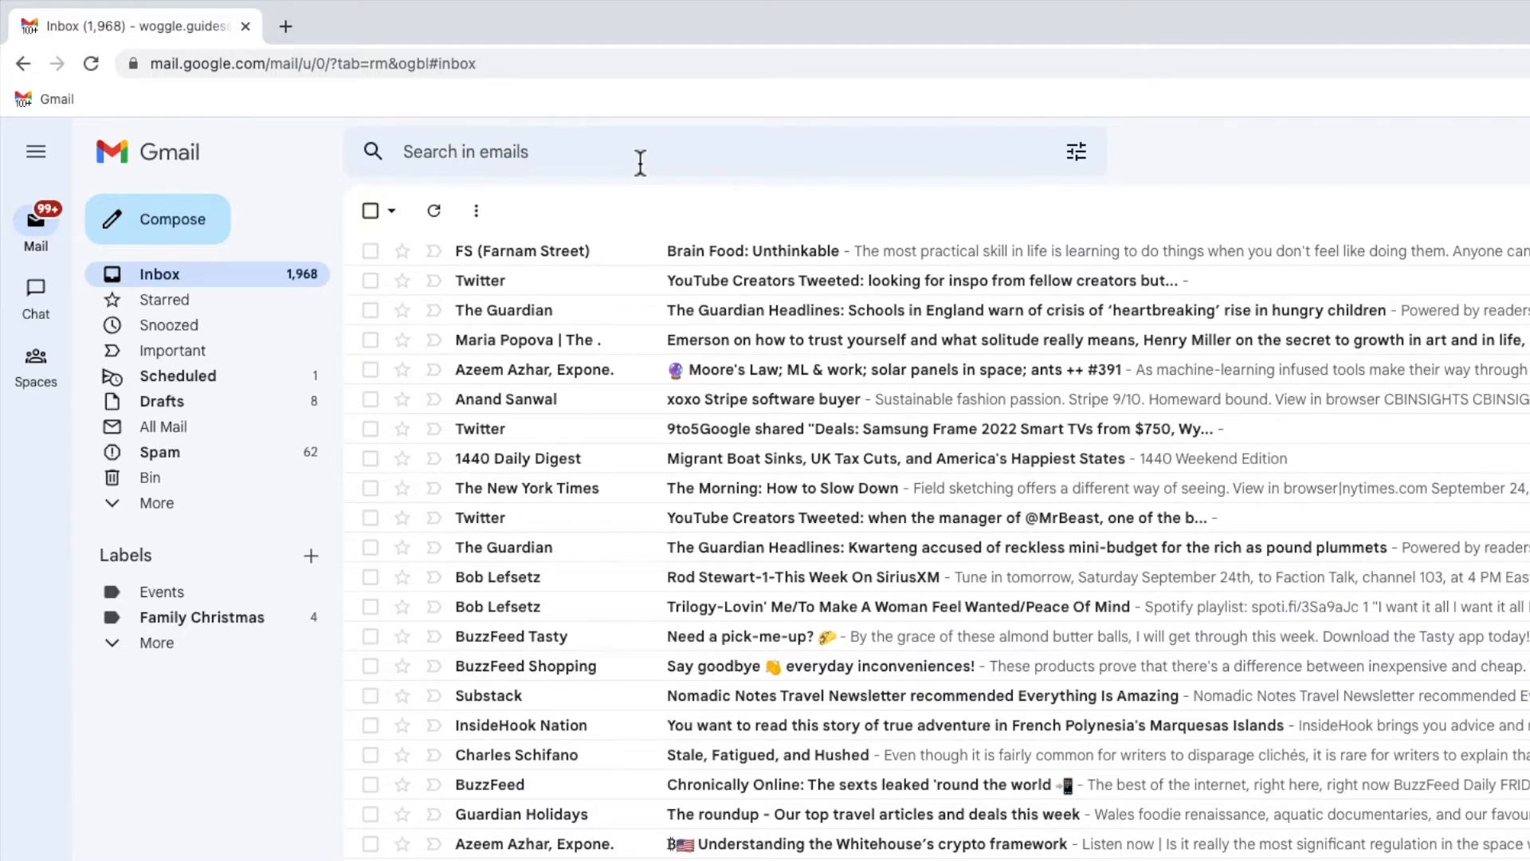
mouse_move(1077, 151)
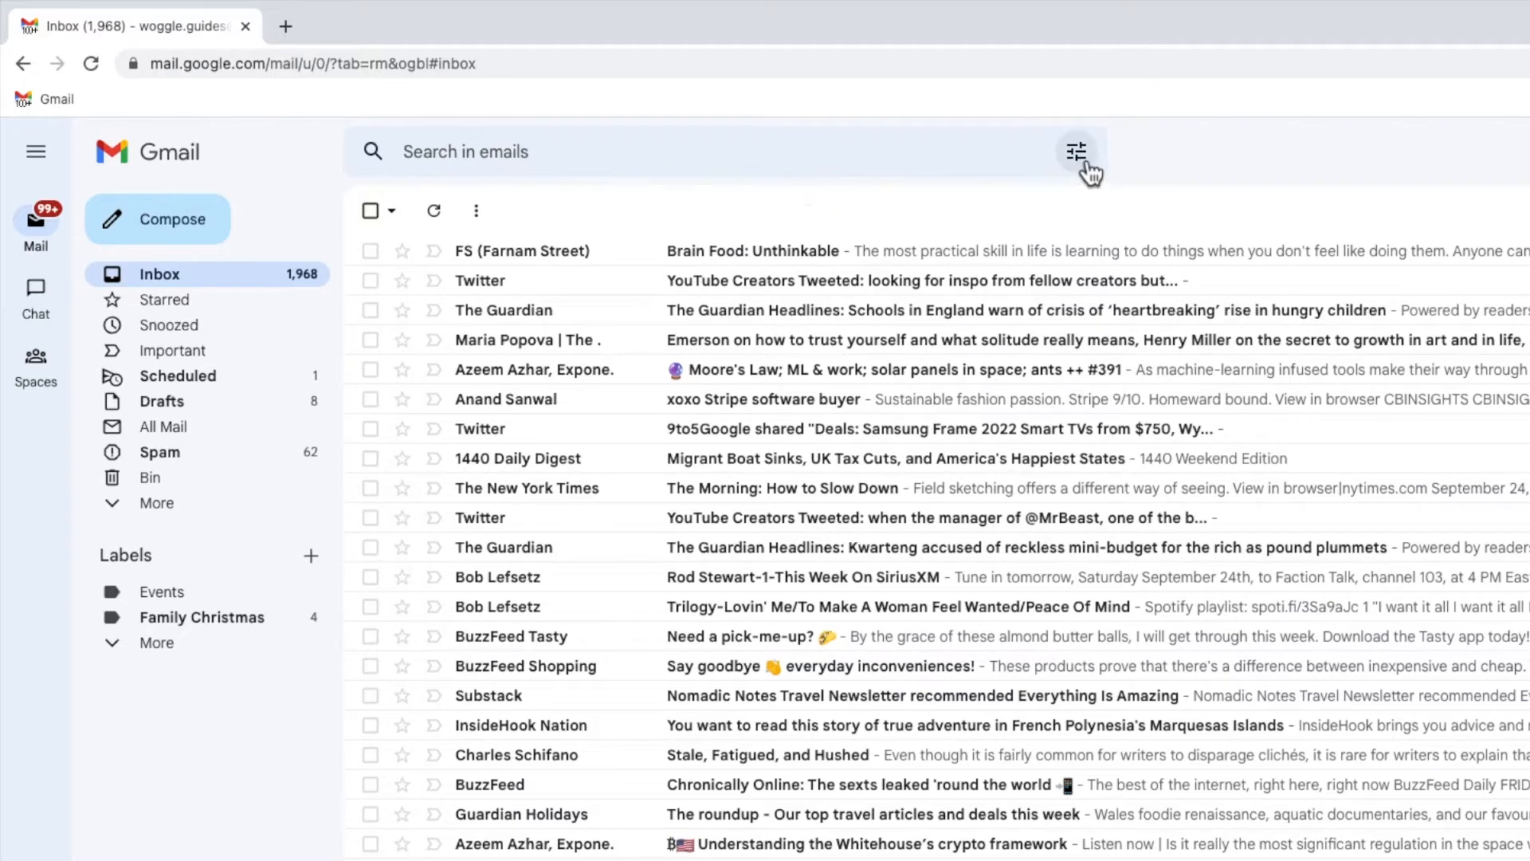
mouse_move(1077, 151)
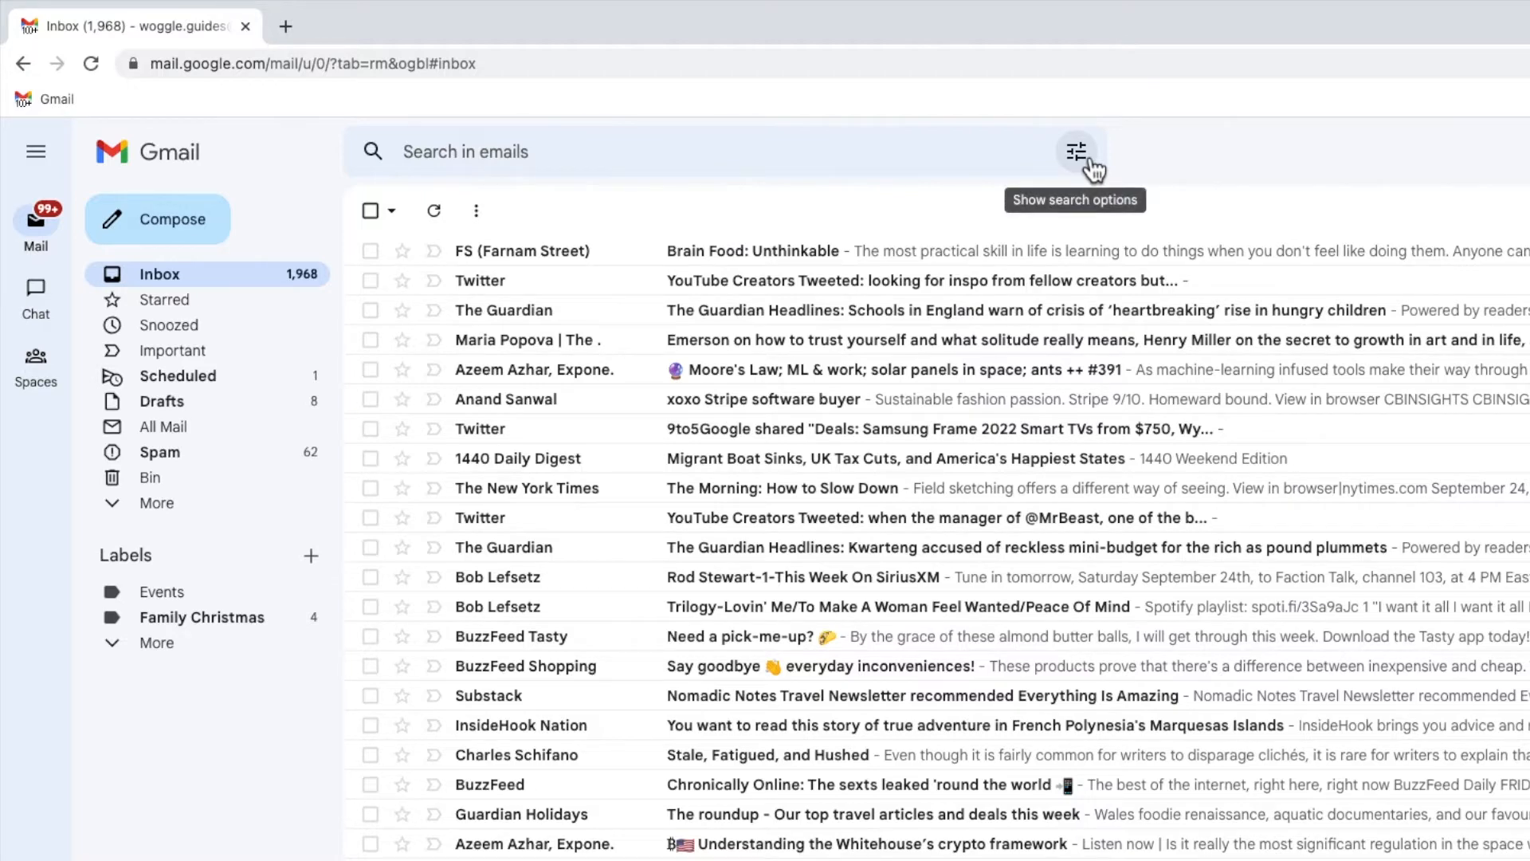
Search for mail from *facebook and turn that search into a filter
click(1077, 152)
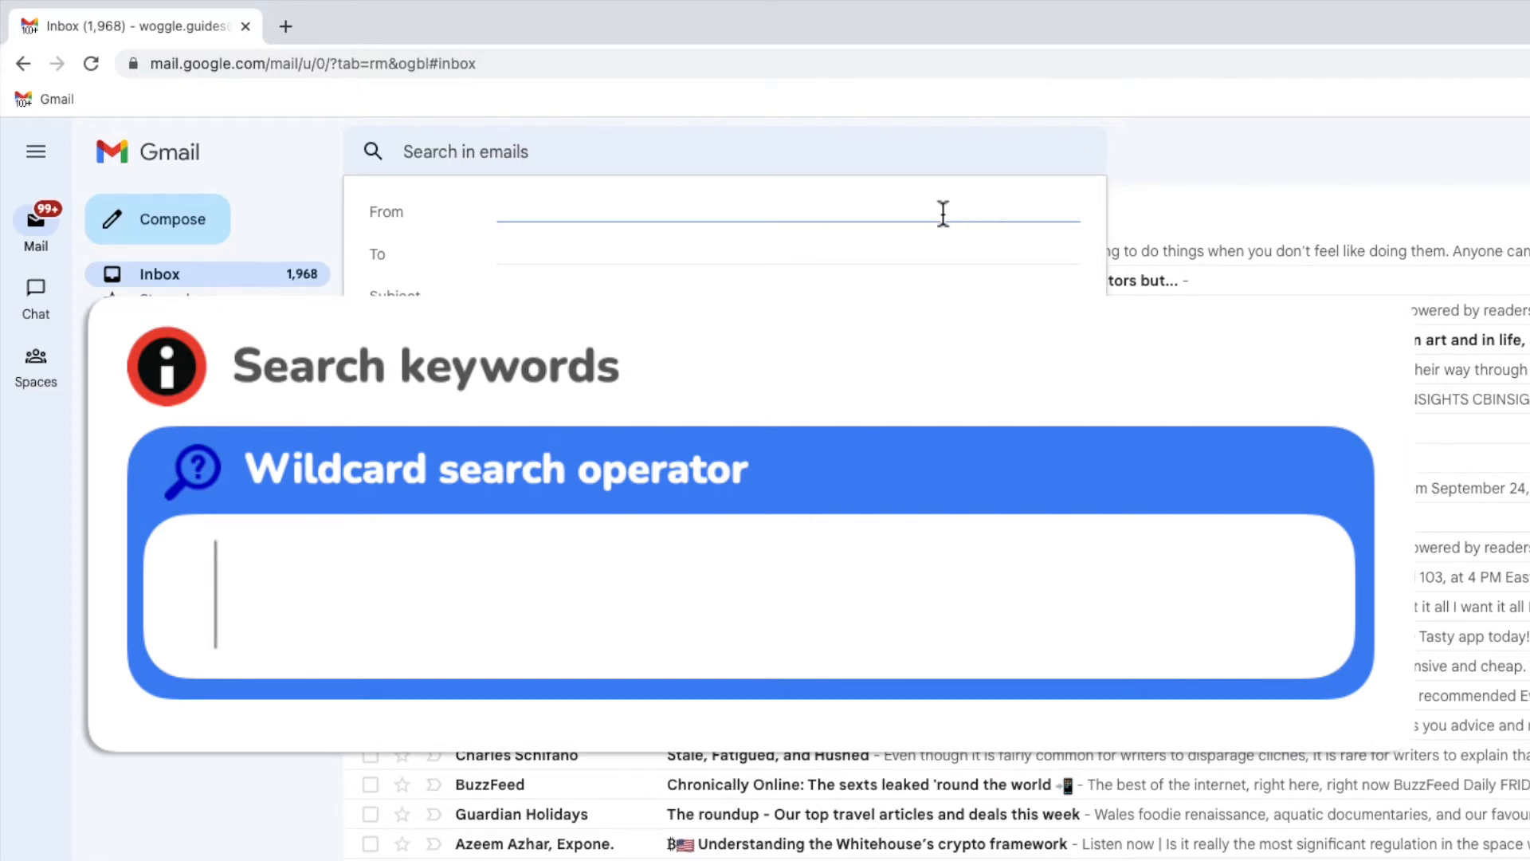
text(*)
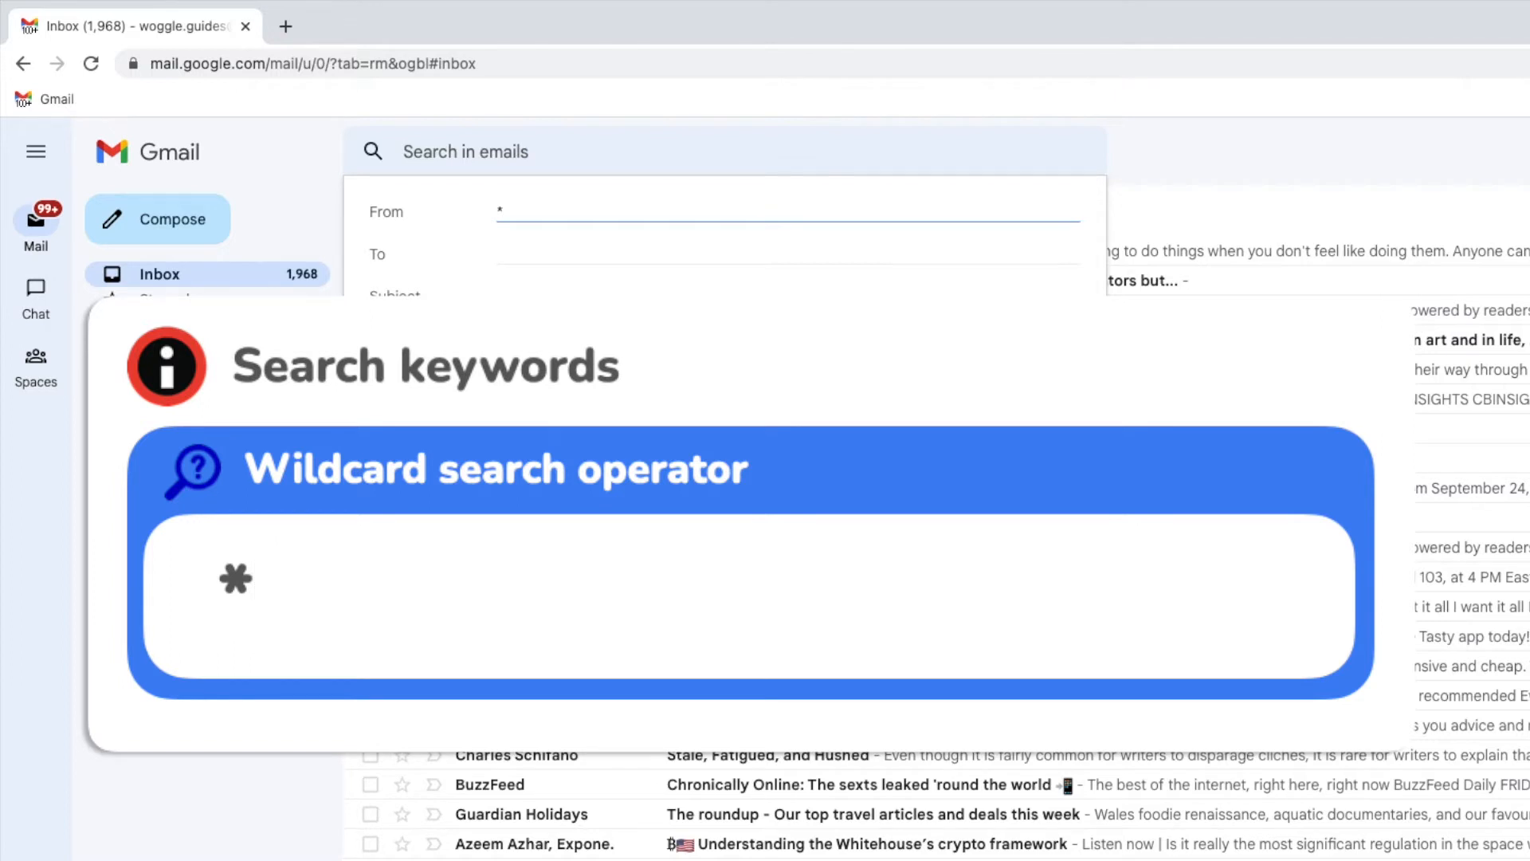
text(fa)
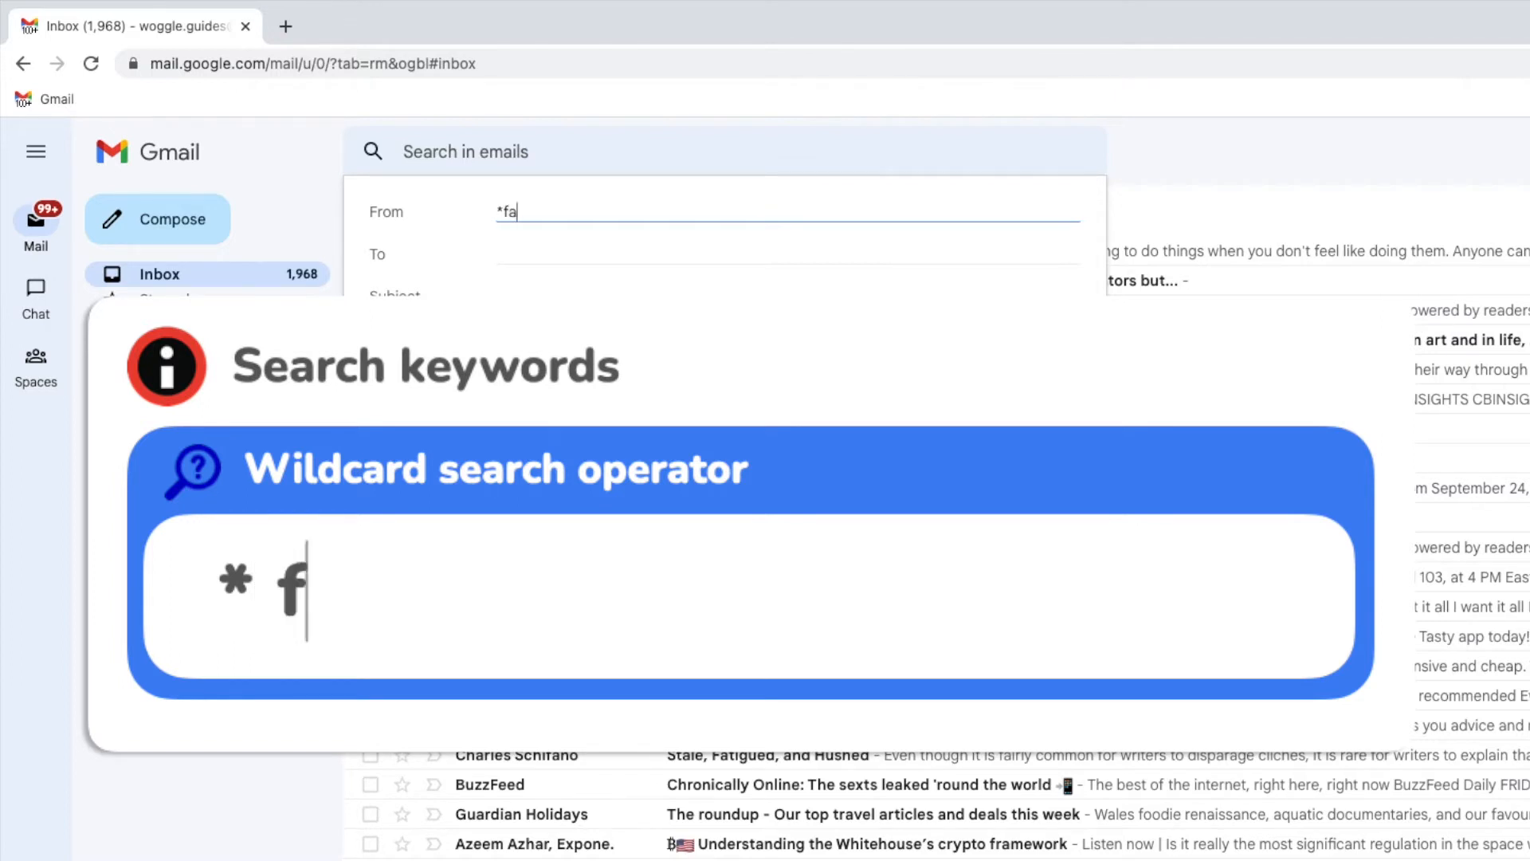
text(cebook)
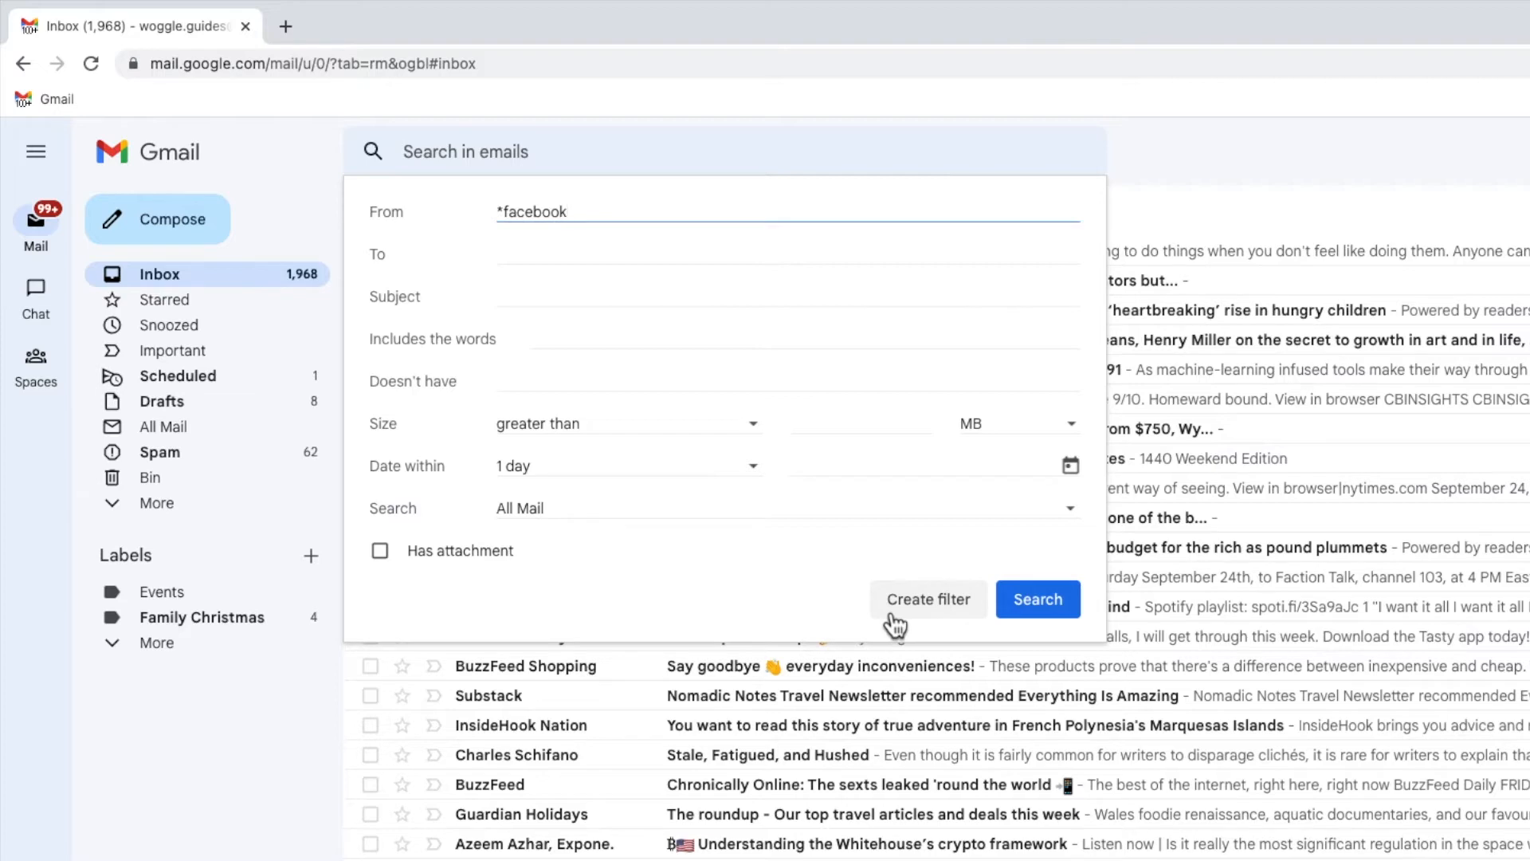
click(927, 599)
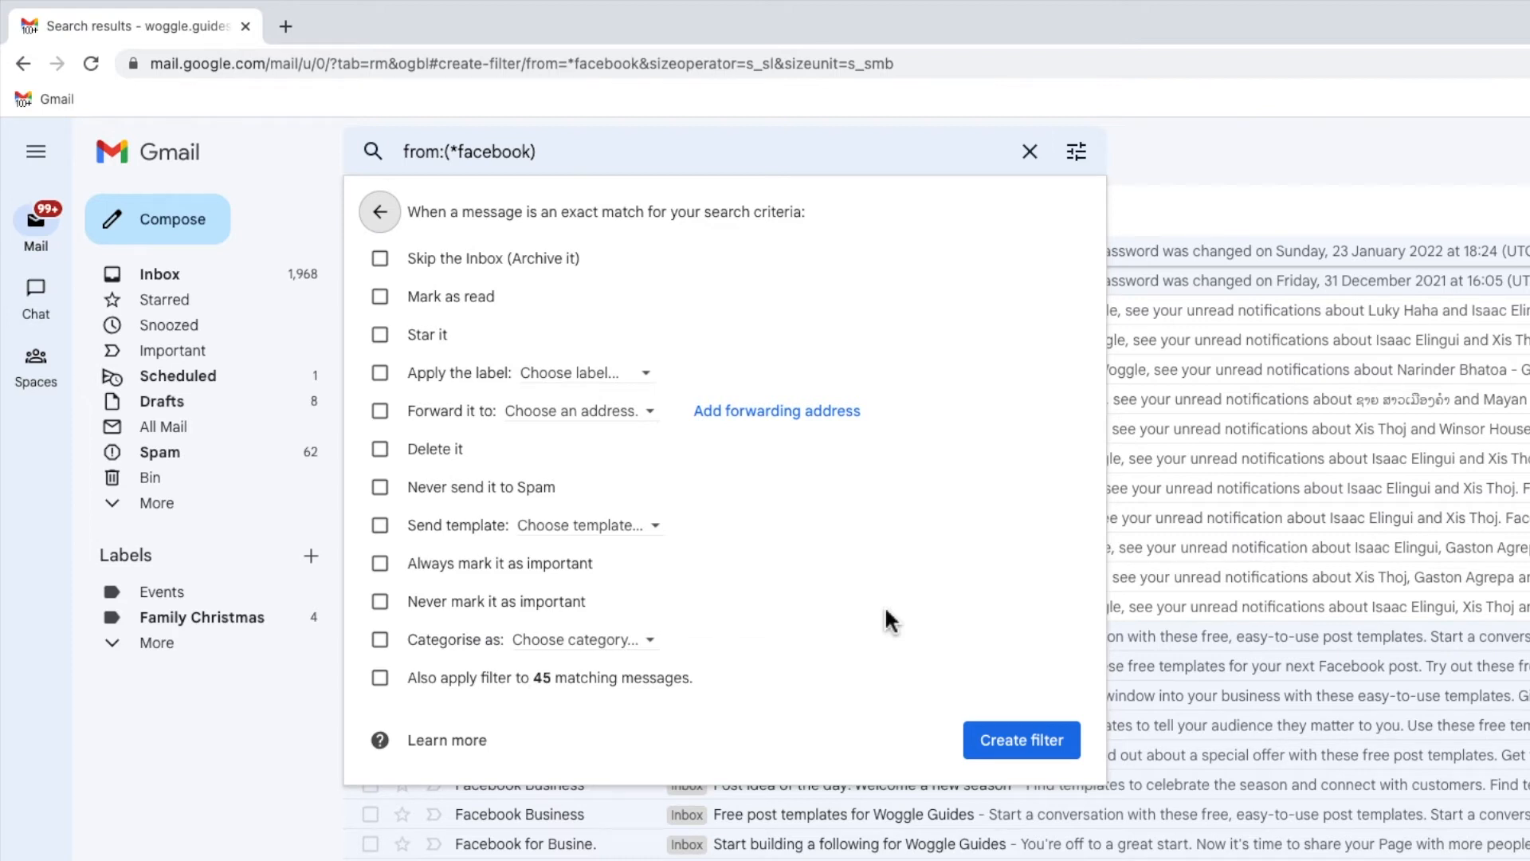
mouse_move(674, 284)
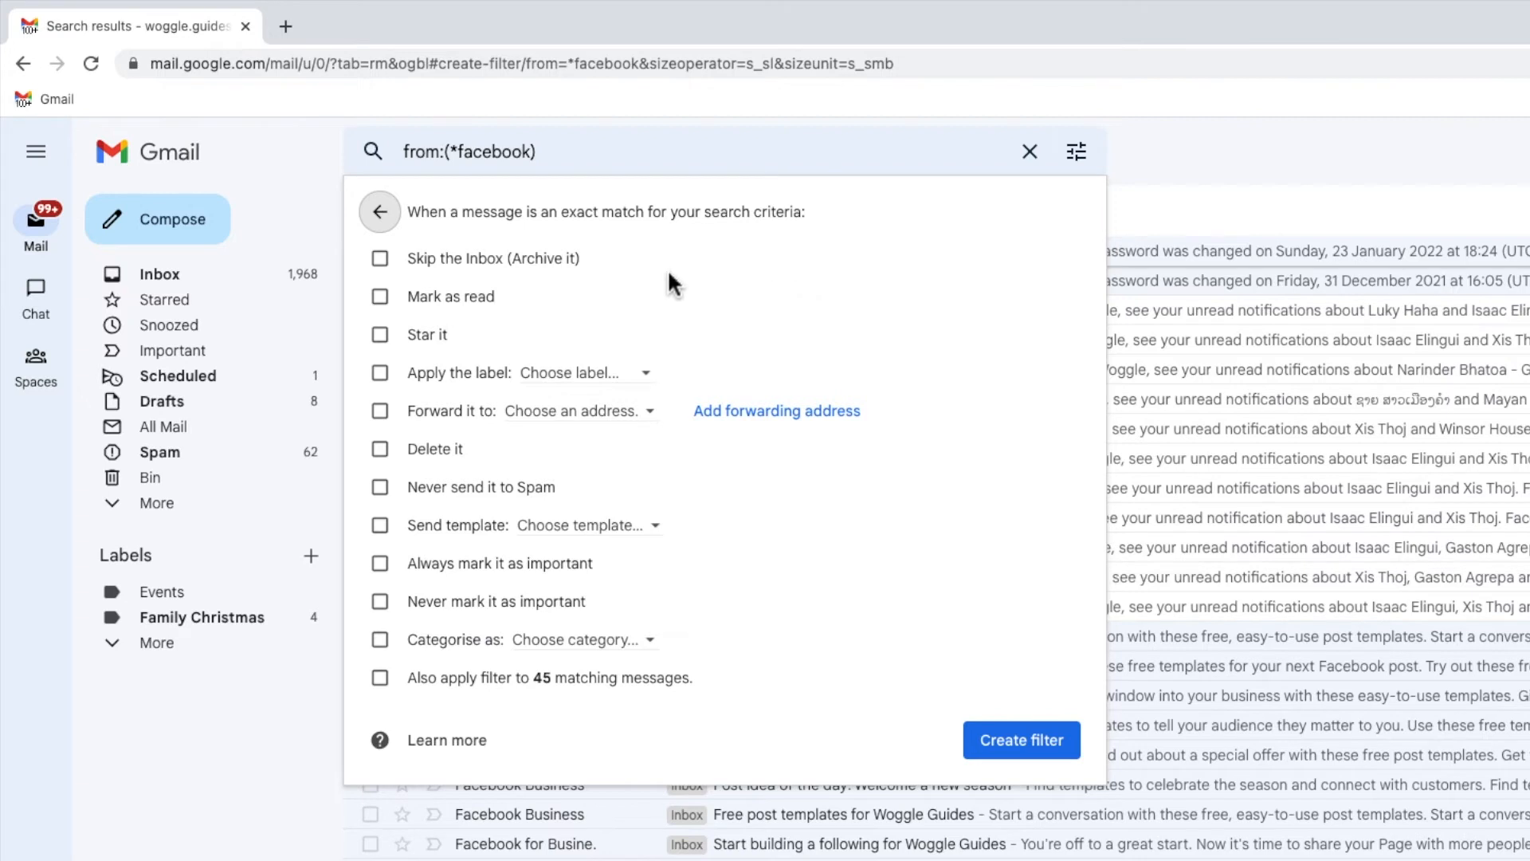
mouse_move(405, 278)
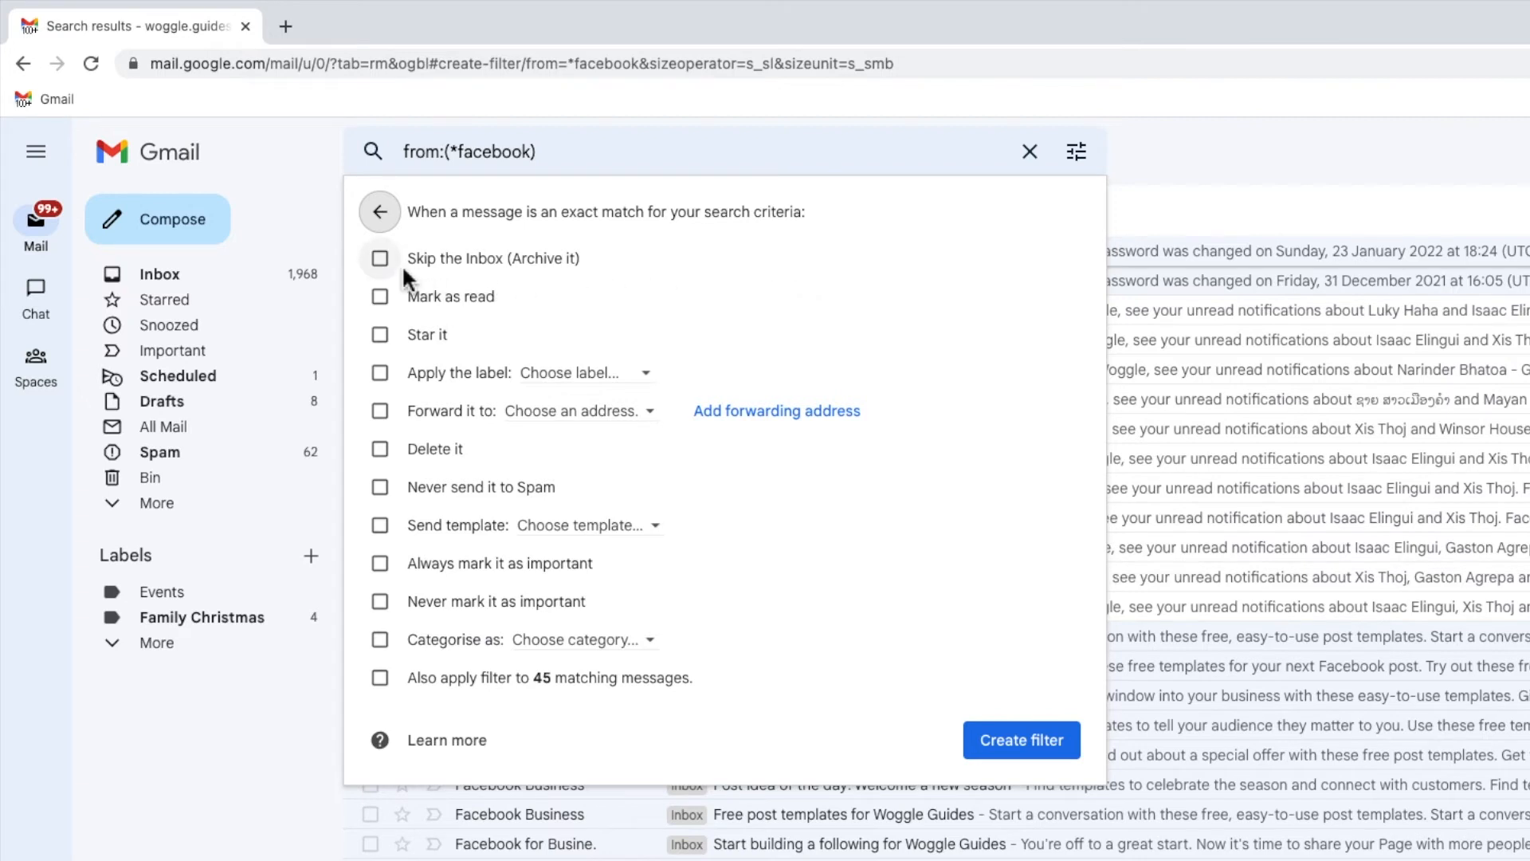
Tick 'Skip the Inbox (Archive it)' and 'Also apply filter to 45 matching messages'
click(380, 257)
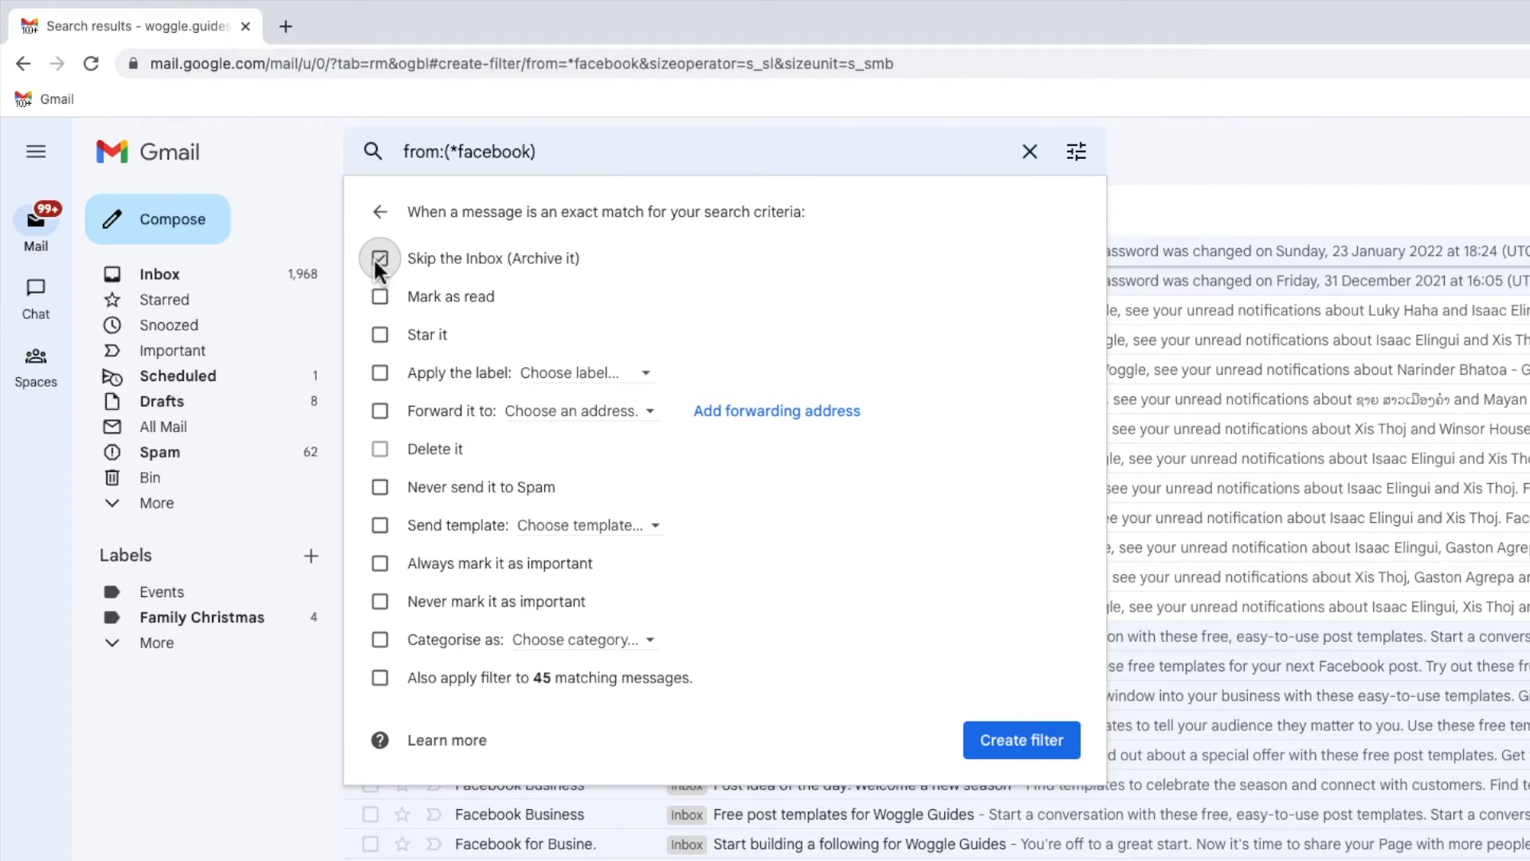
click(379, 258)
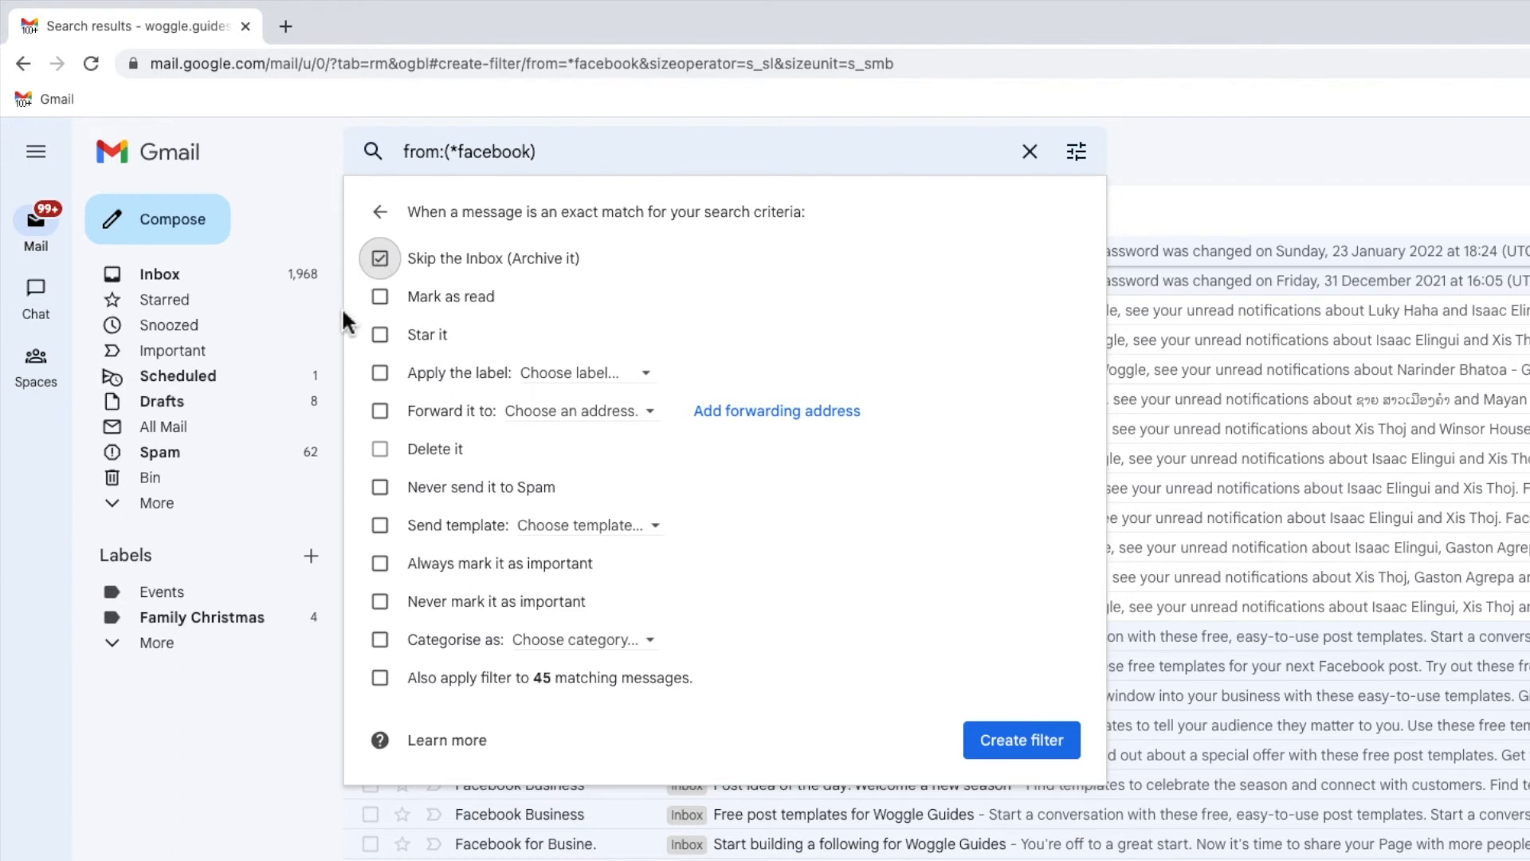
mouse_move(342, 603)
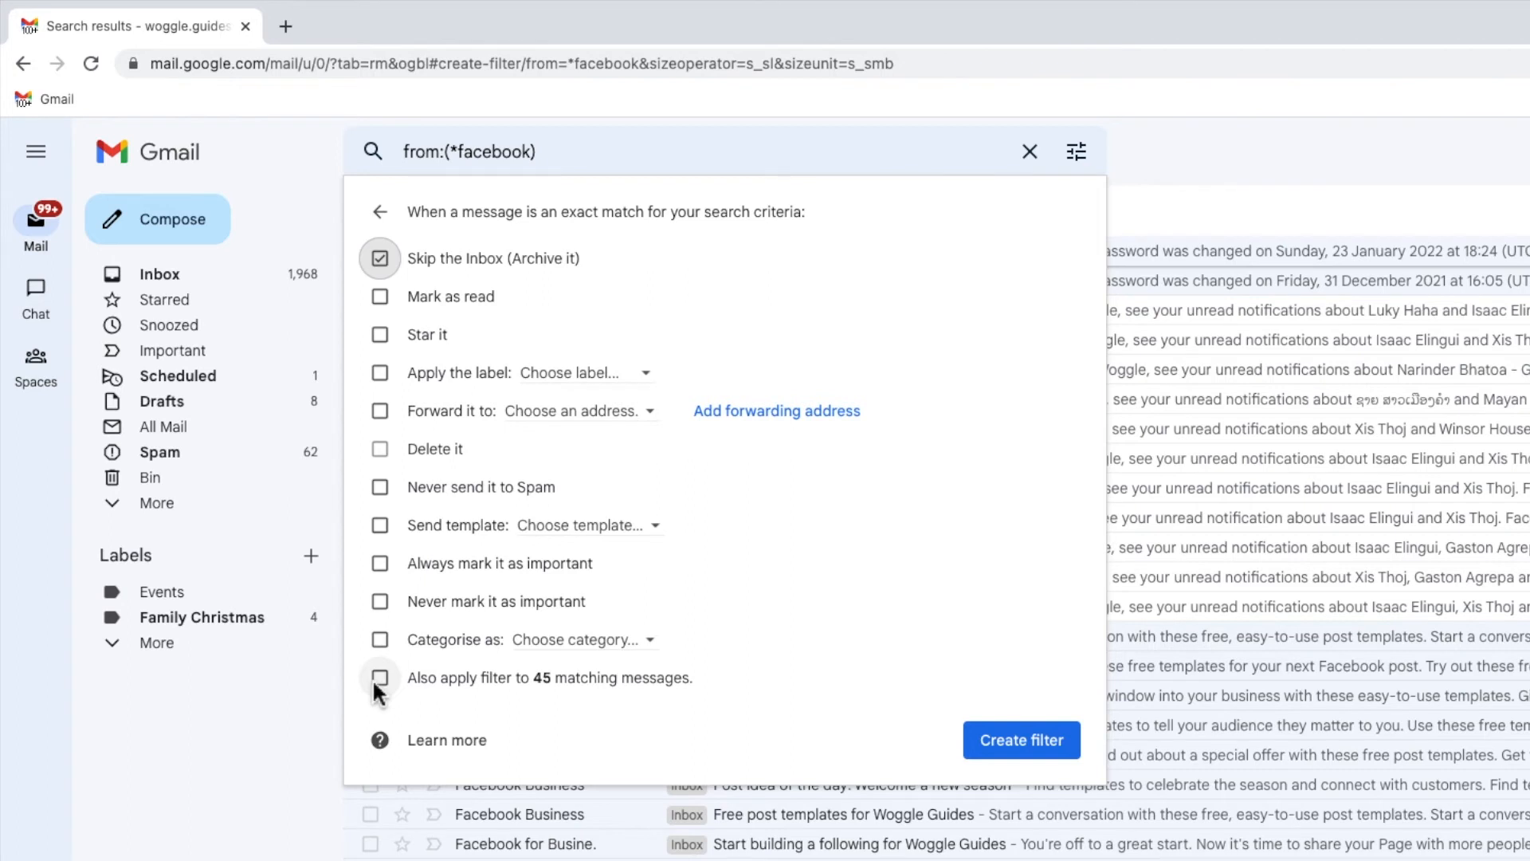
click(379, 678)
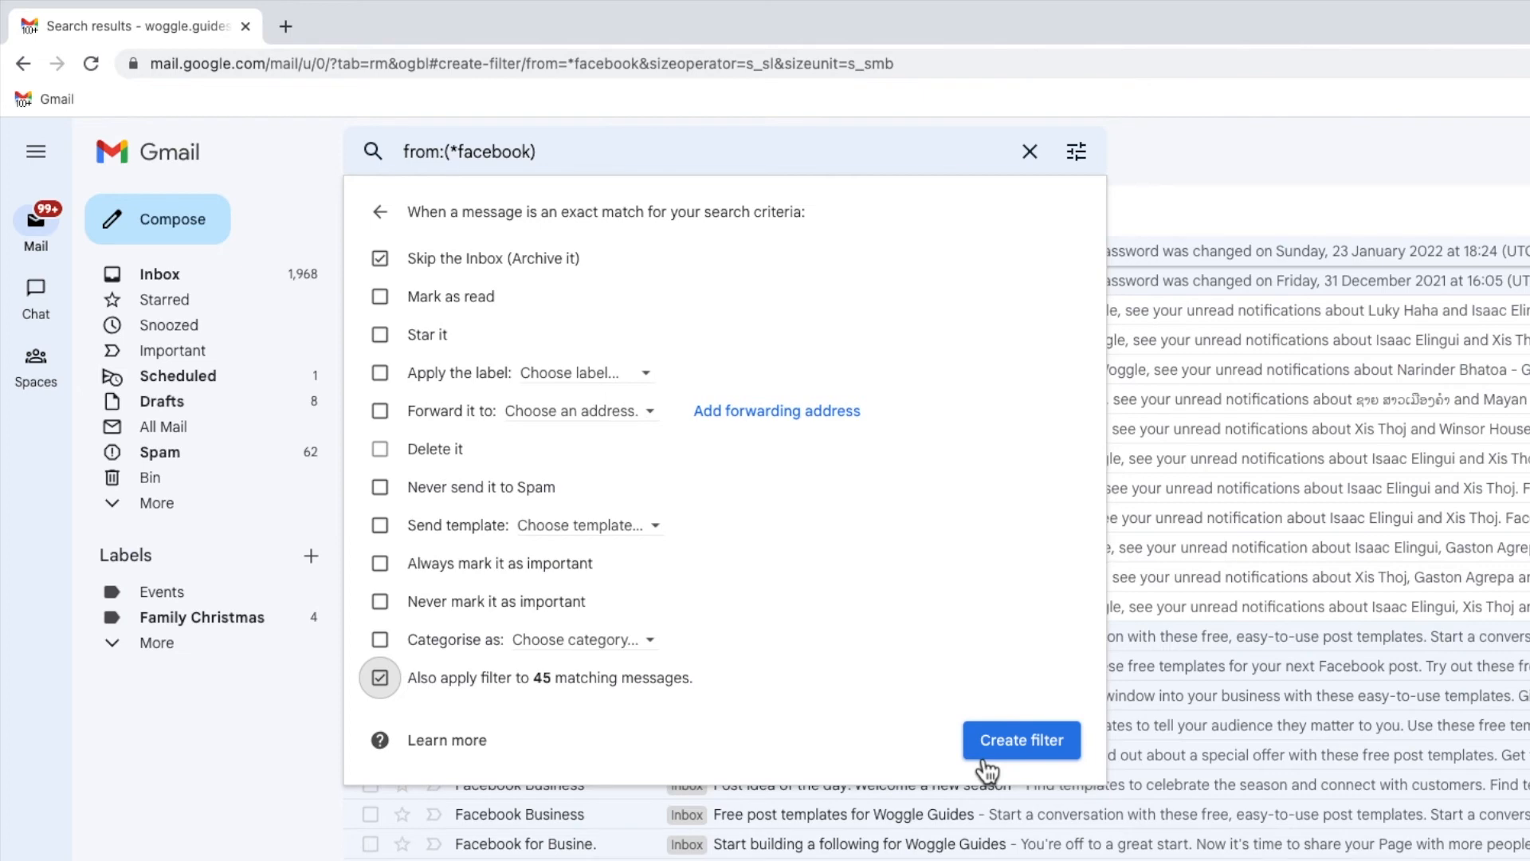
Create the *facebook filter and dismiss the 'Your filter was created' notice
click(1021, 740)
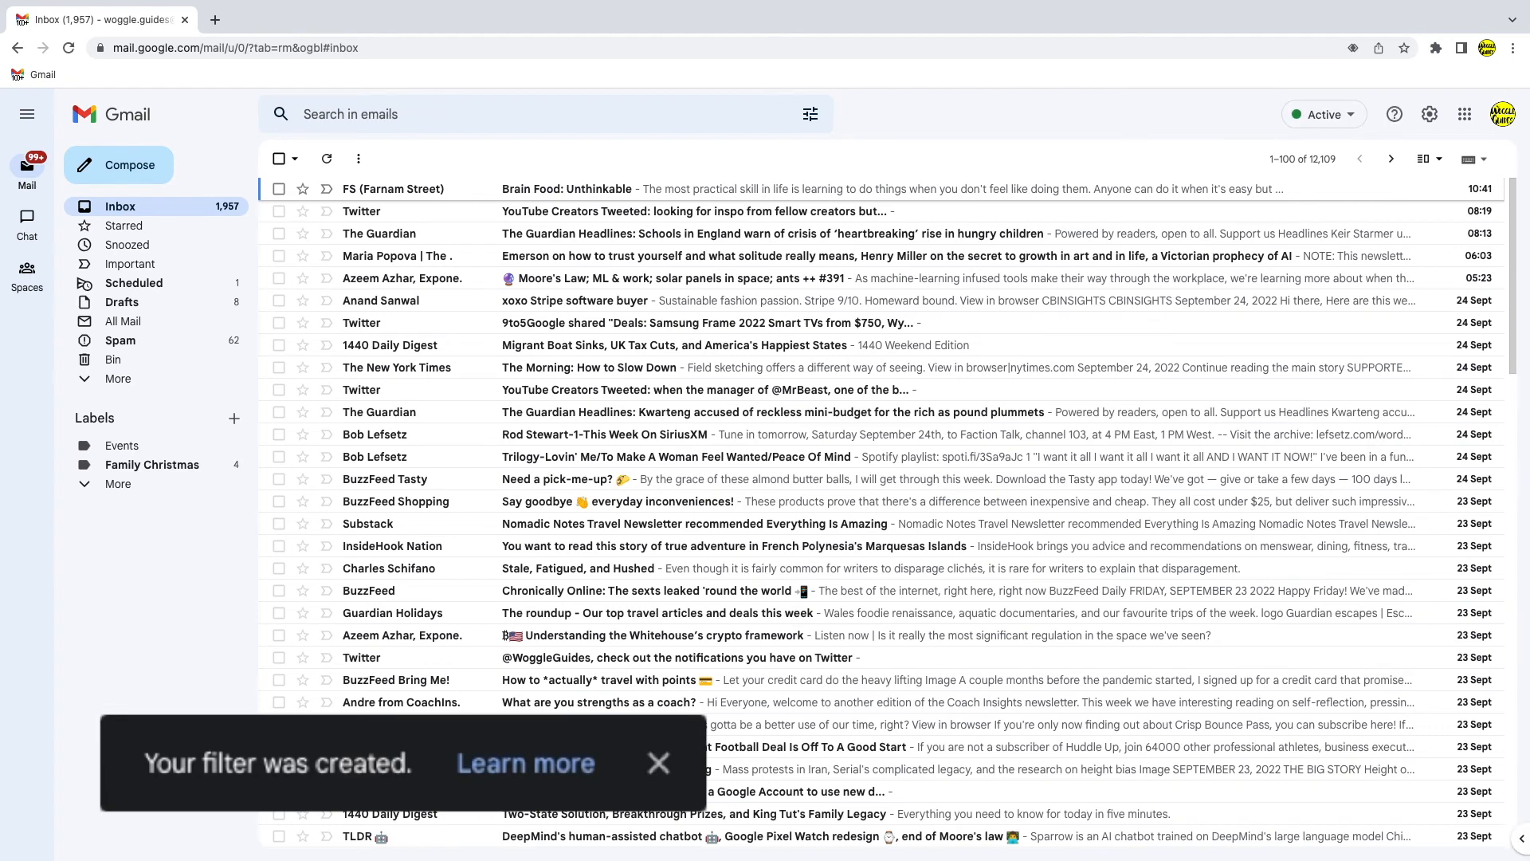
click(658, 762)
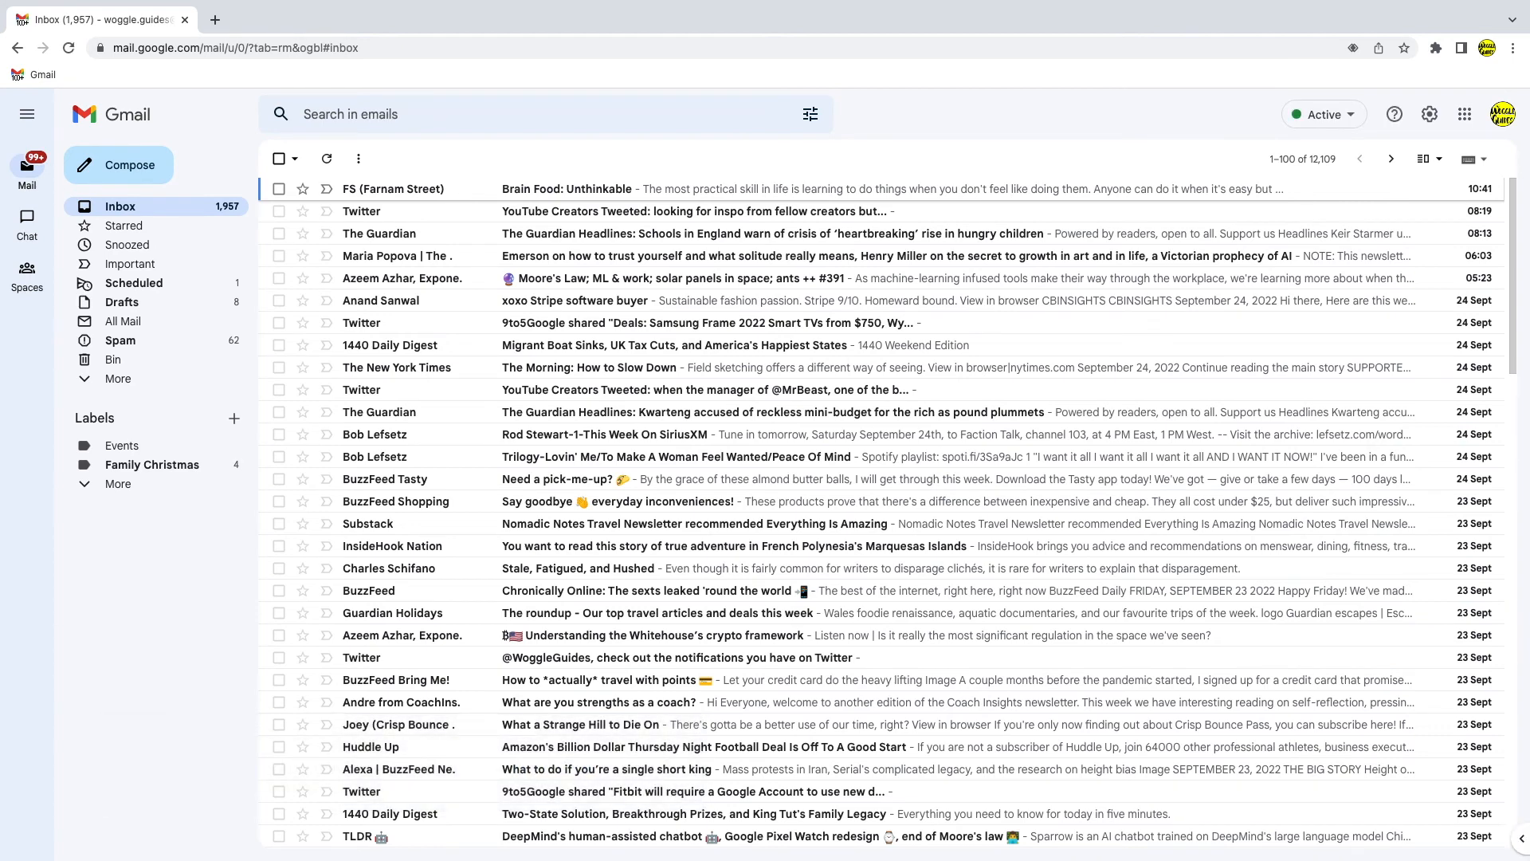